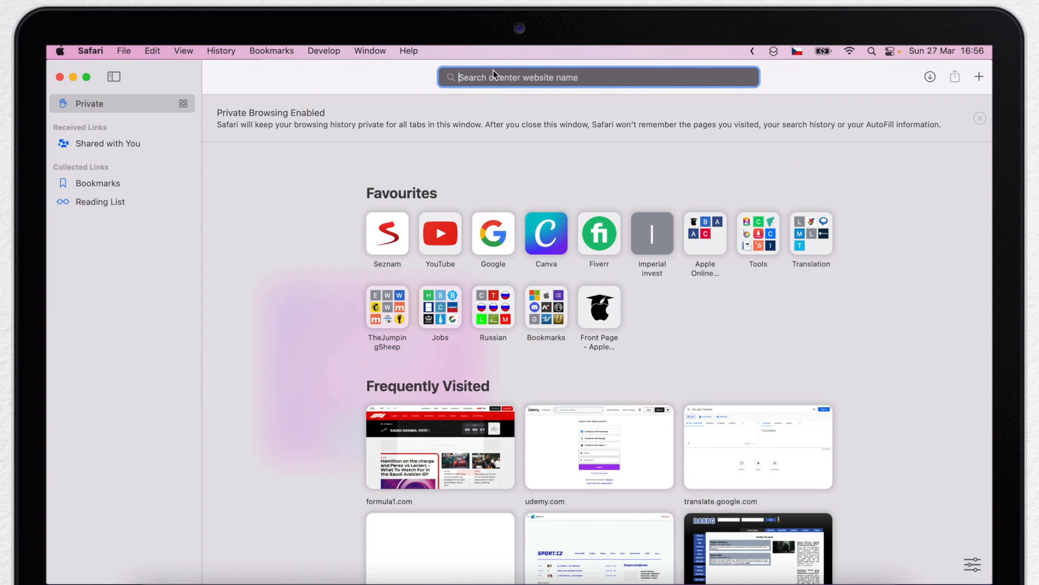
Enter appleonlineacademy.com in Safari before switching to the Pages document.
type("appleonlineacademy.com")
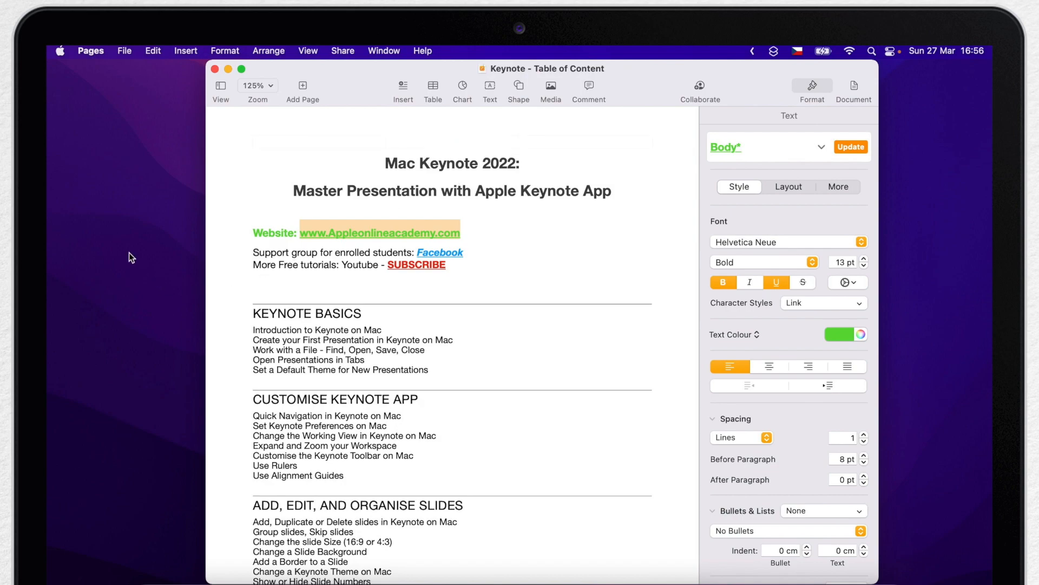
left_click(132, 139)
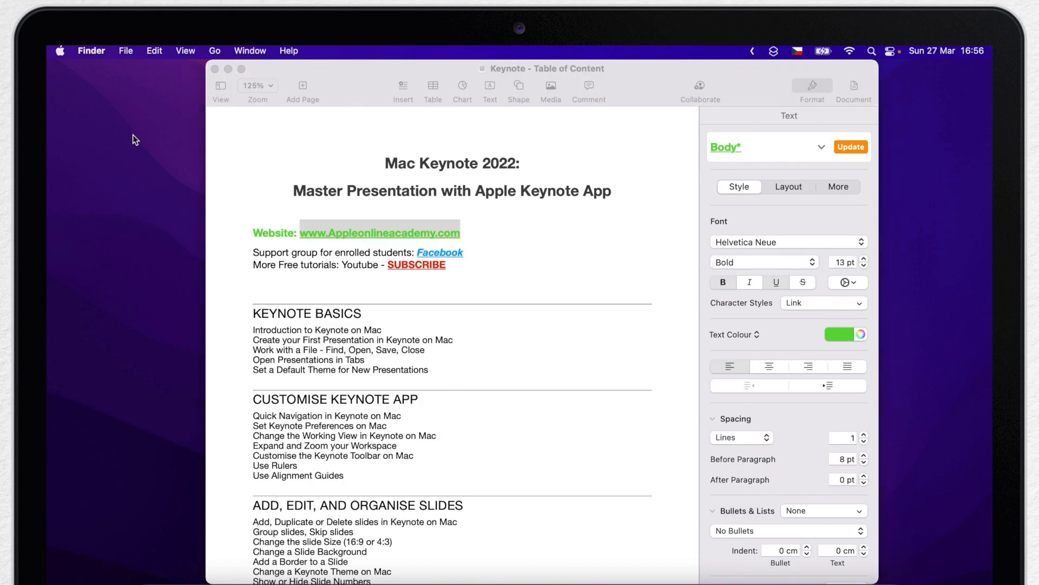
left_click(154, 51)
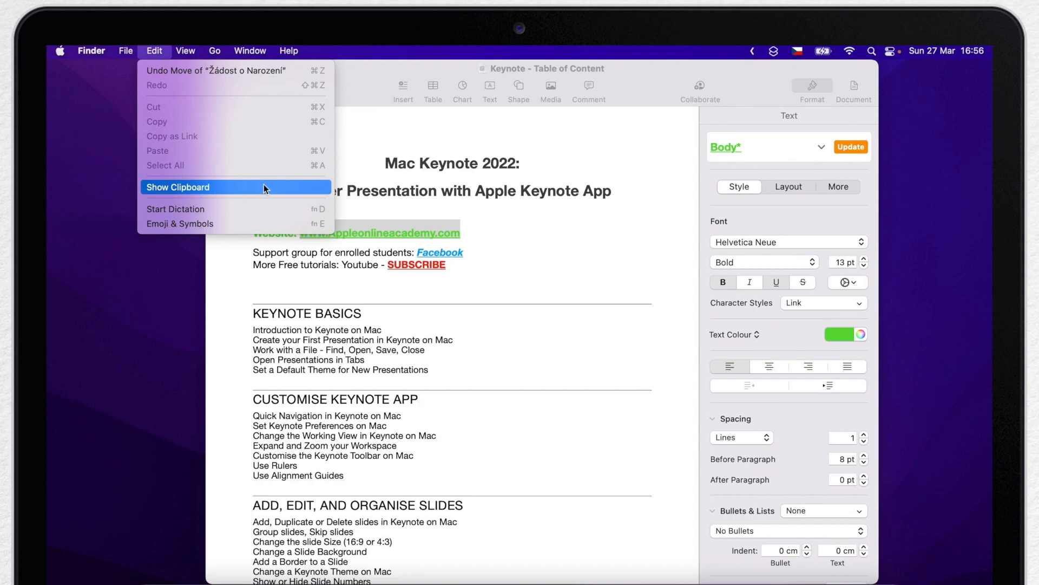
left_click(177, 187)
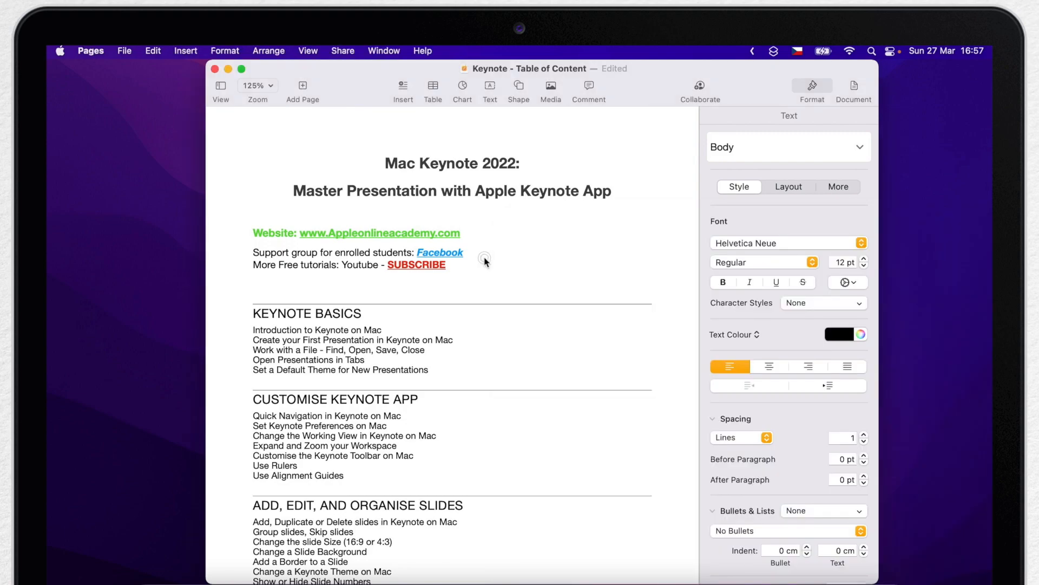
Select the Keynote icon image under Extra Miscellaneous in the Pages document.
scroll("down", 3)
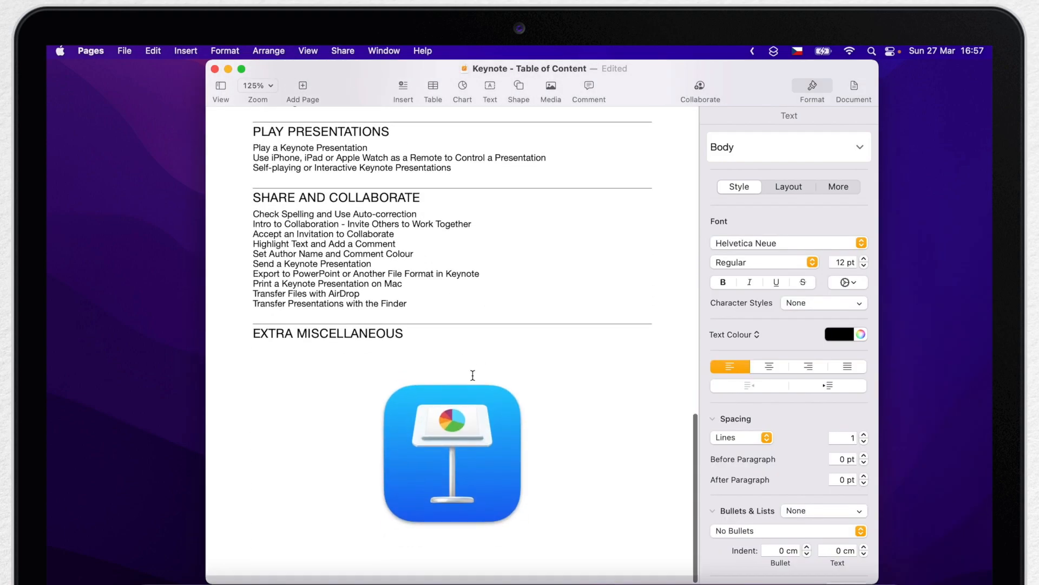
left_click(452, 461)
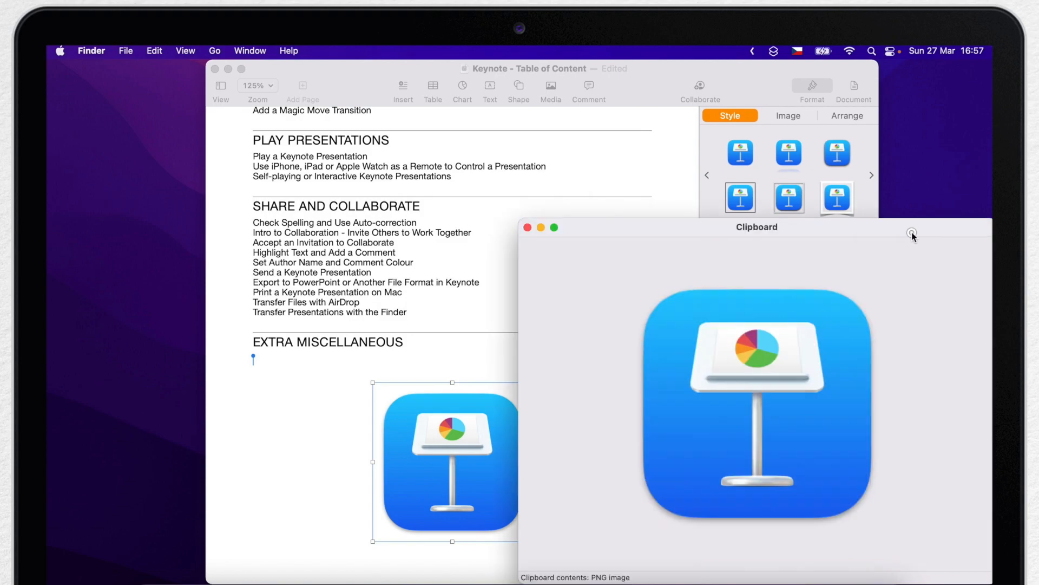
mouse_move(655, 183)
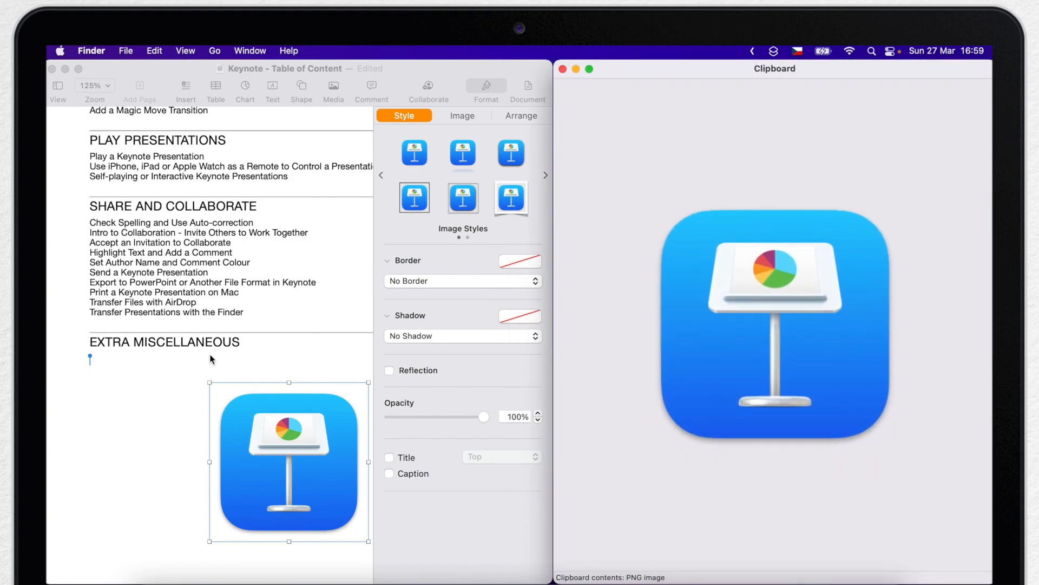
Show the clipboard contents via the Edit menu, then close the Clipboard window leaving Pages open.
right_click(729, 253)
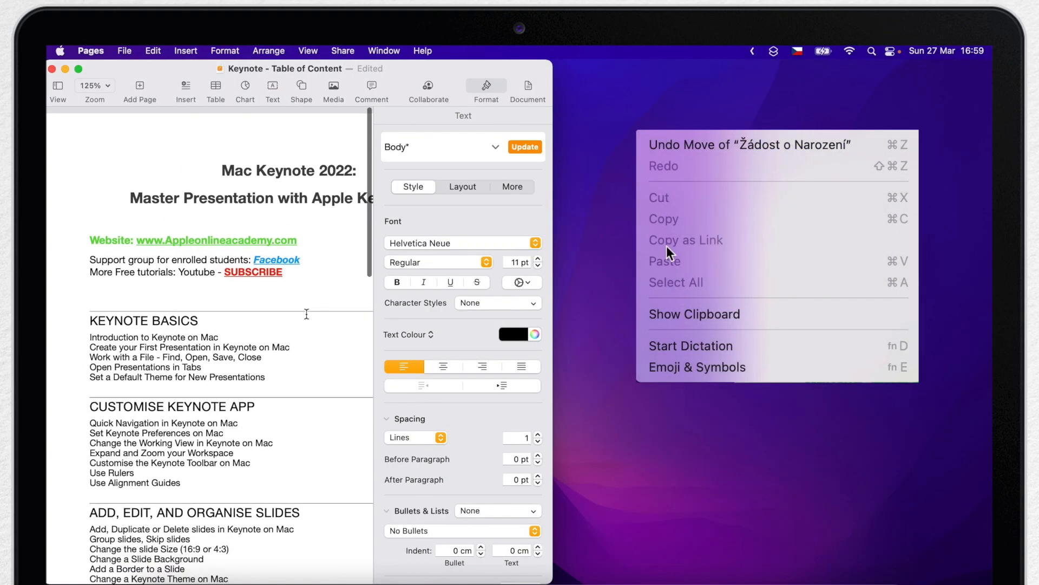
mouse_move(778, 314)
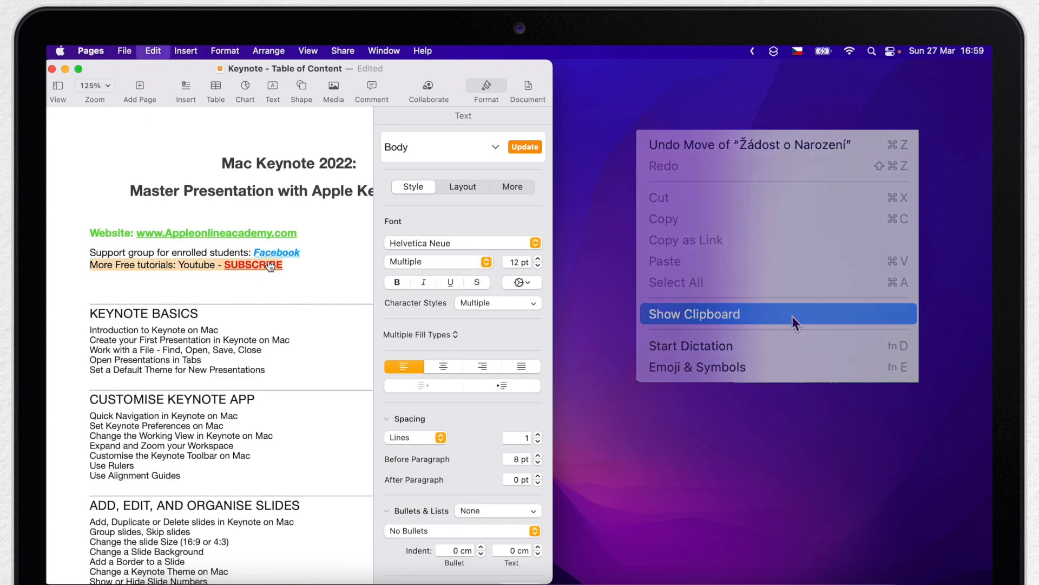
left_click(694, 314)
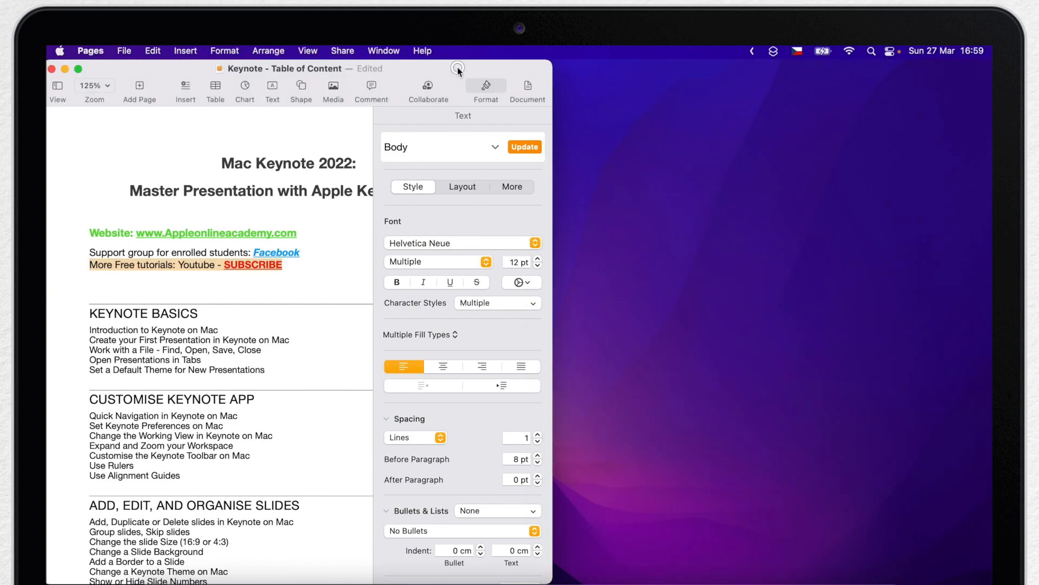
left_click(49, 69)
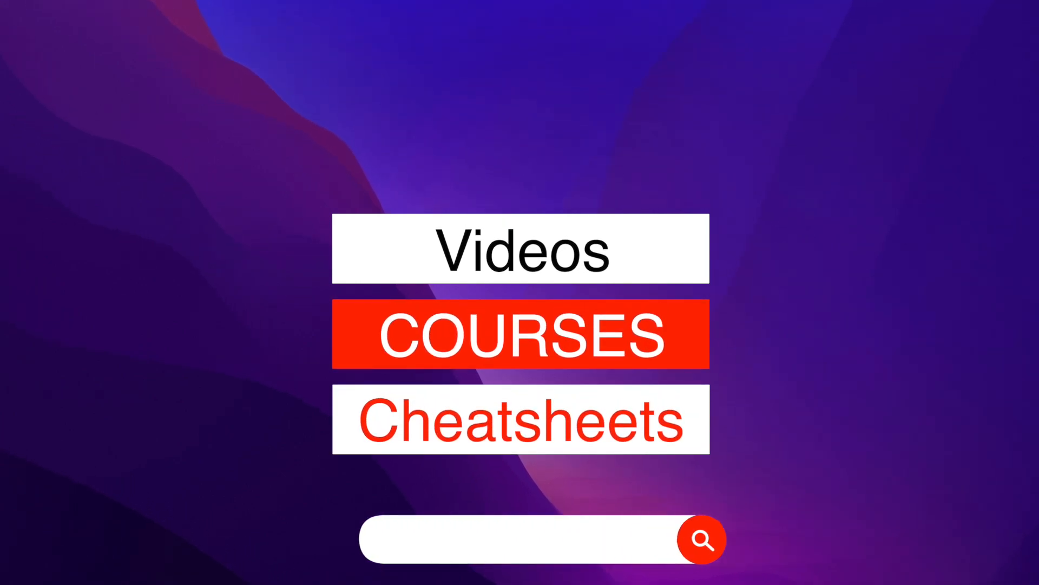
type("www.Appleonlineacademy")
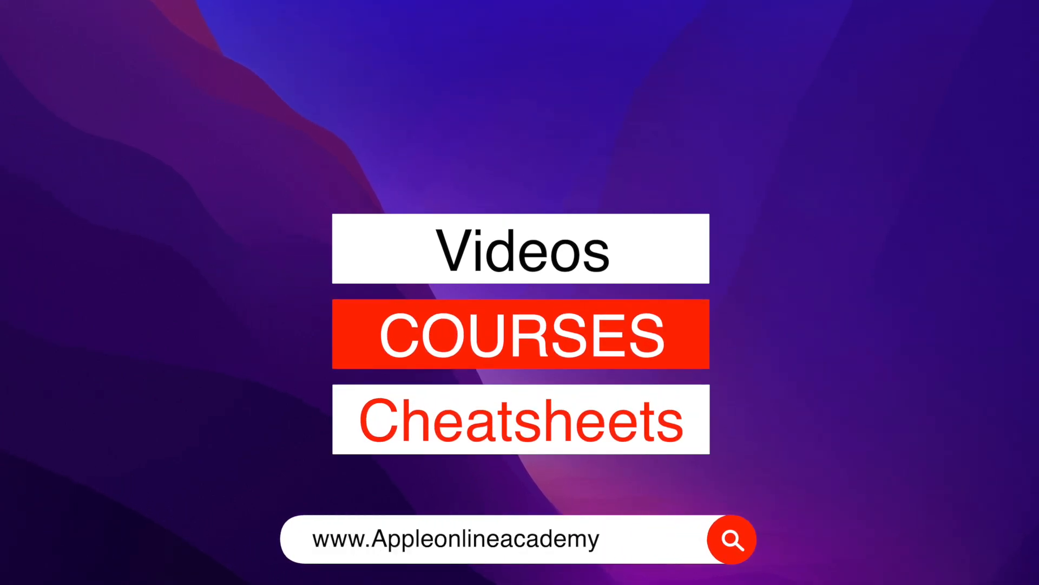